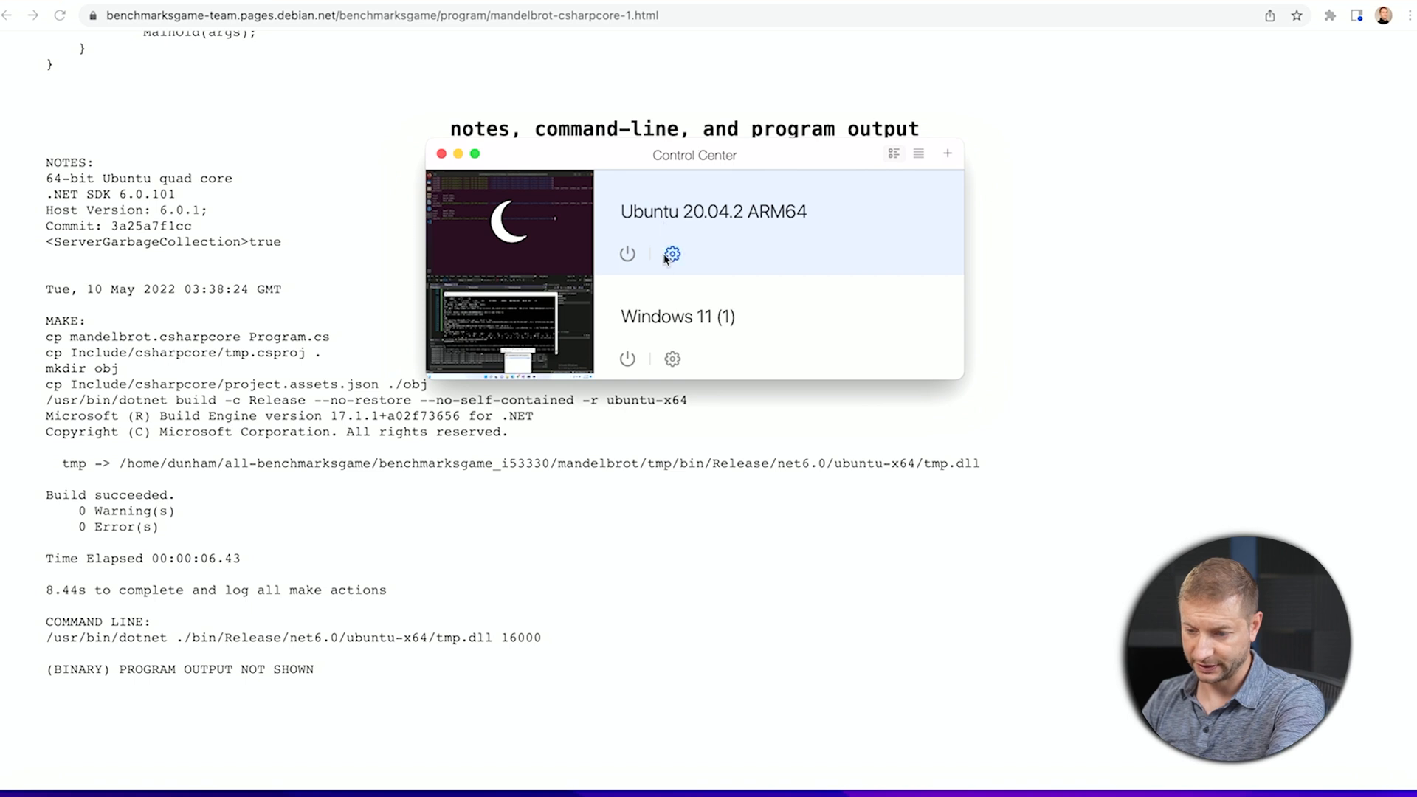
mouse_move(687, 282)
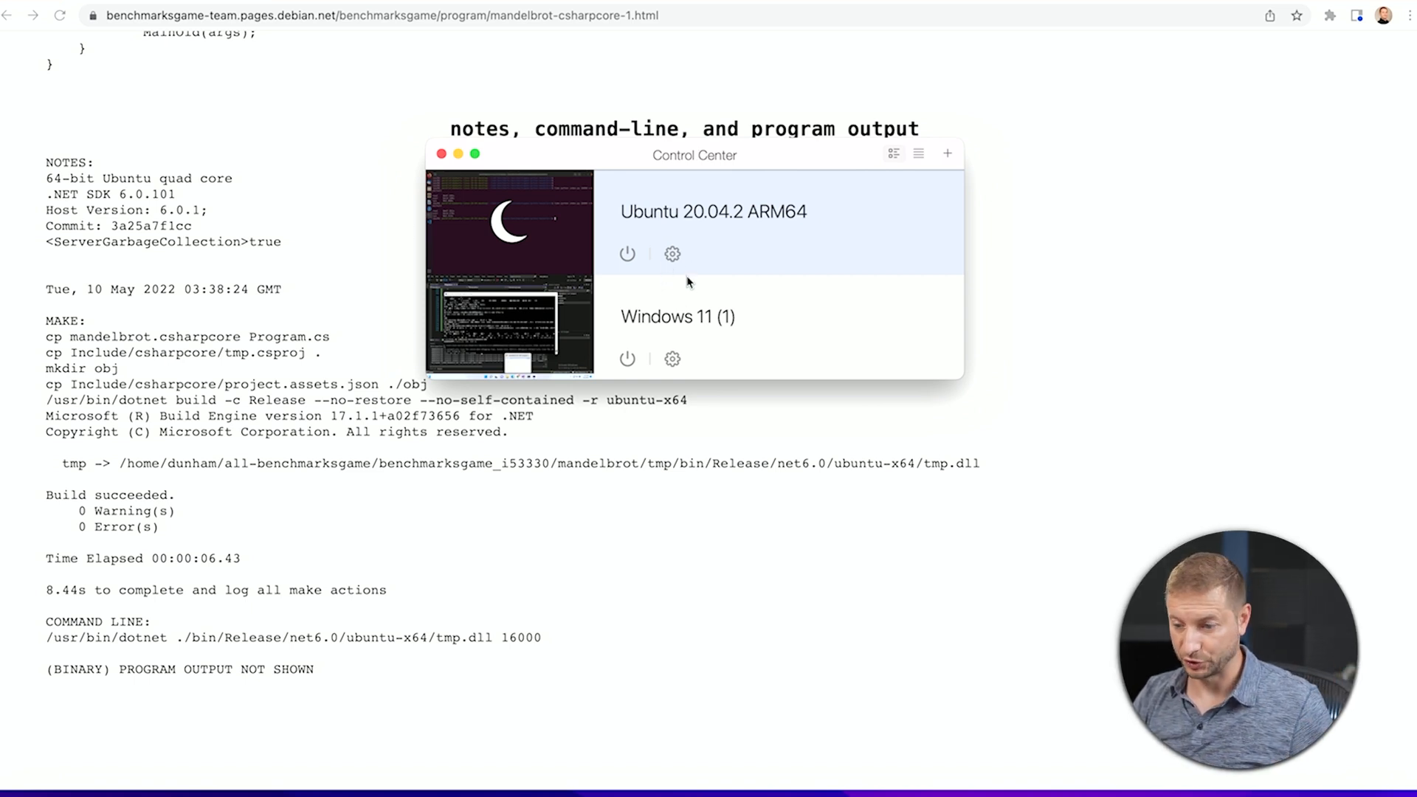
mouse_move(688, 262)
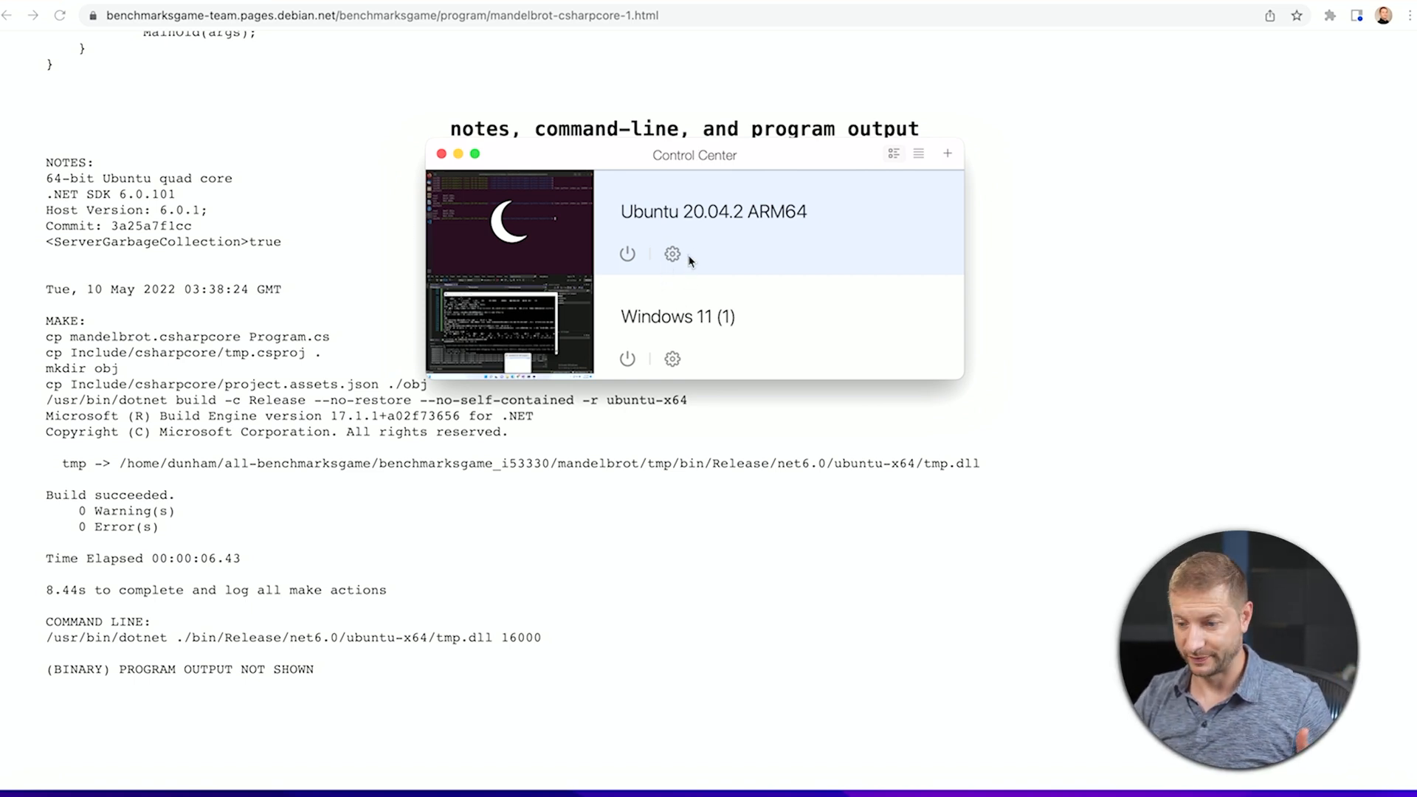
mouse_move(660, 229)
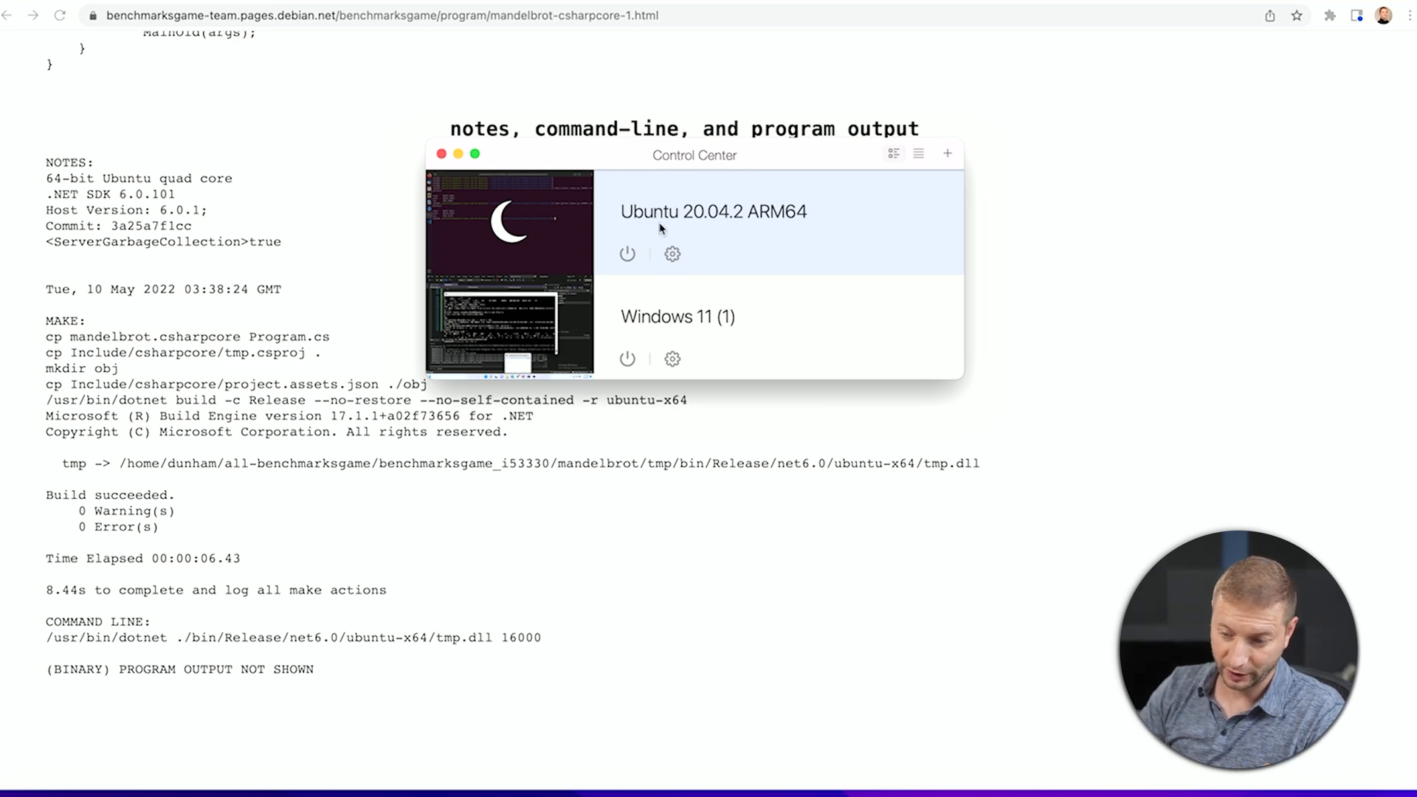